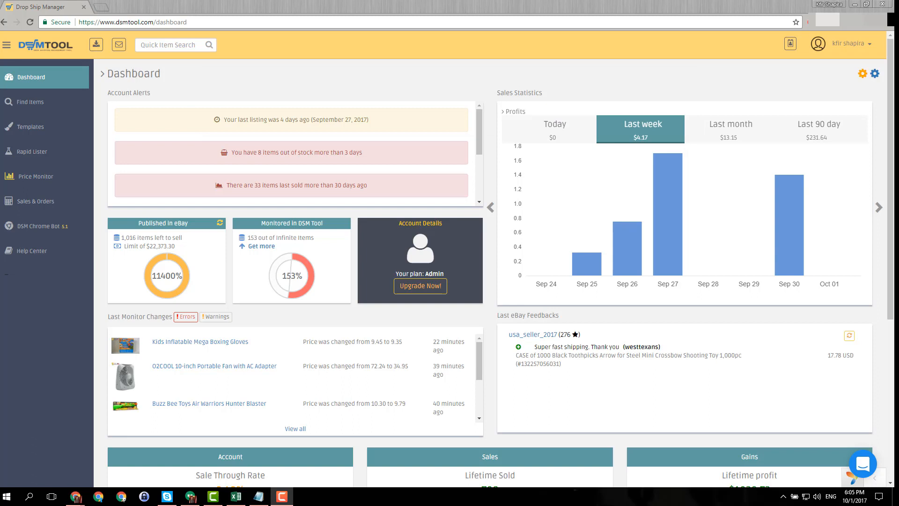
# - Toggle last week's statistics chart between sales counts and profits twice
pyautogui.click(512, 111)
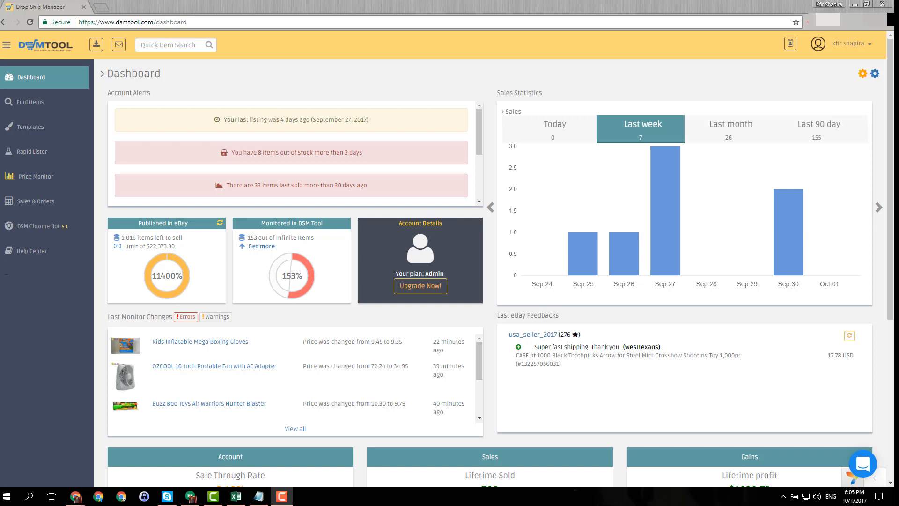
pyautogui.click(514, 110)
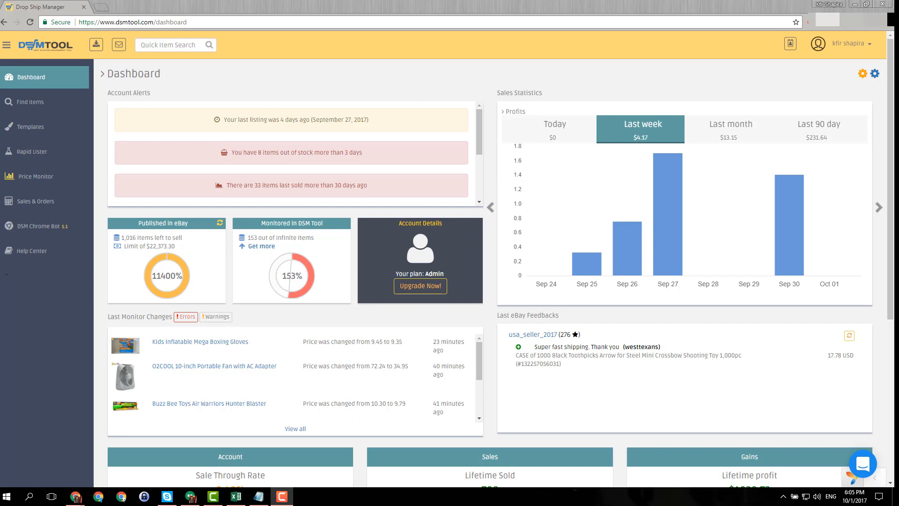
pyautogui.click(513, 110)
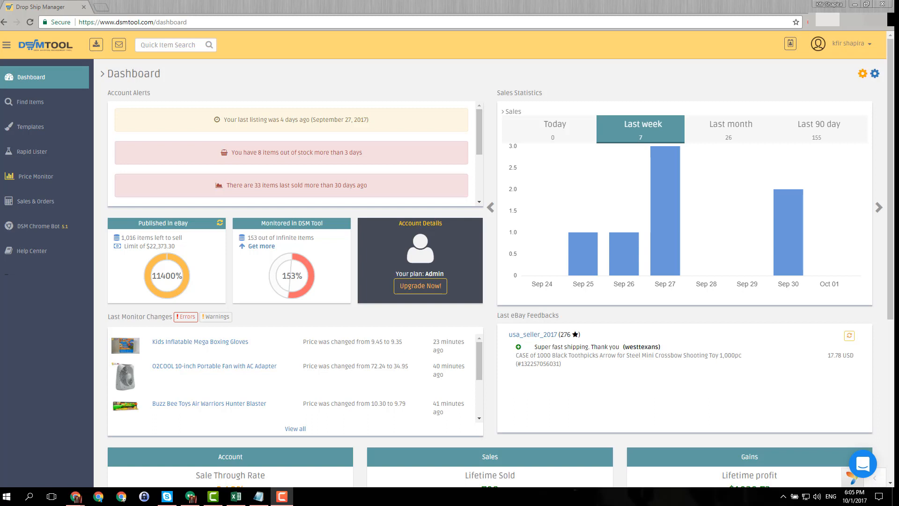
pyautogui.click(513, 111)
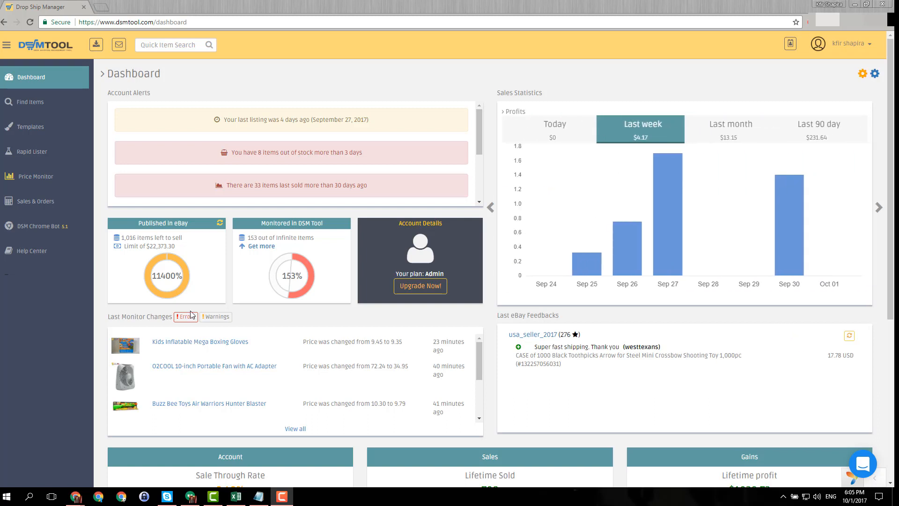
pyautogui.moveTo(96, 45)
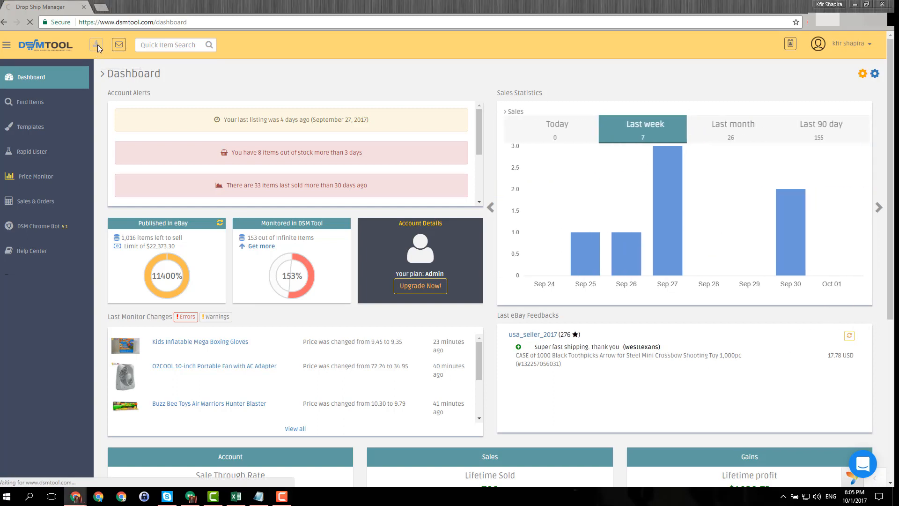
# - Open the Import Listings page with instructions for importing from other repricers
pyautogui.click(95, 45)
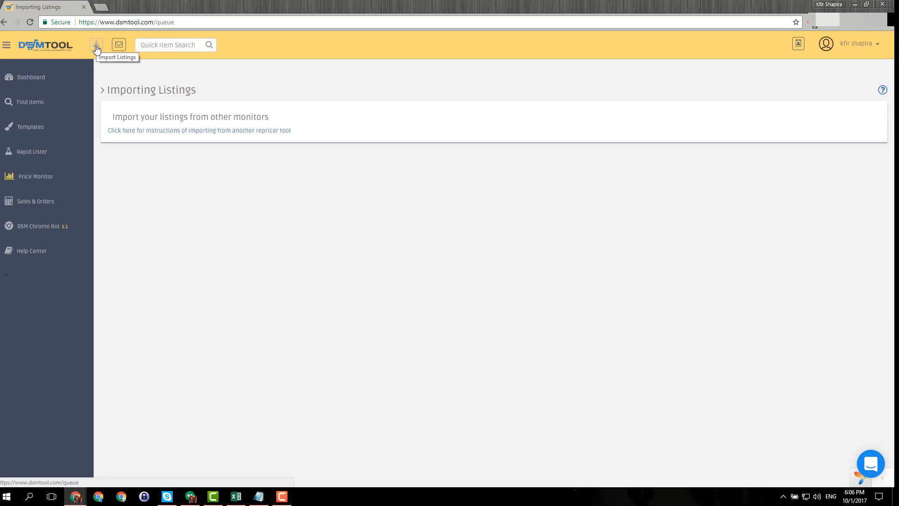
pyautogui.moveTo(159, 73)
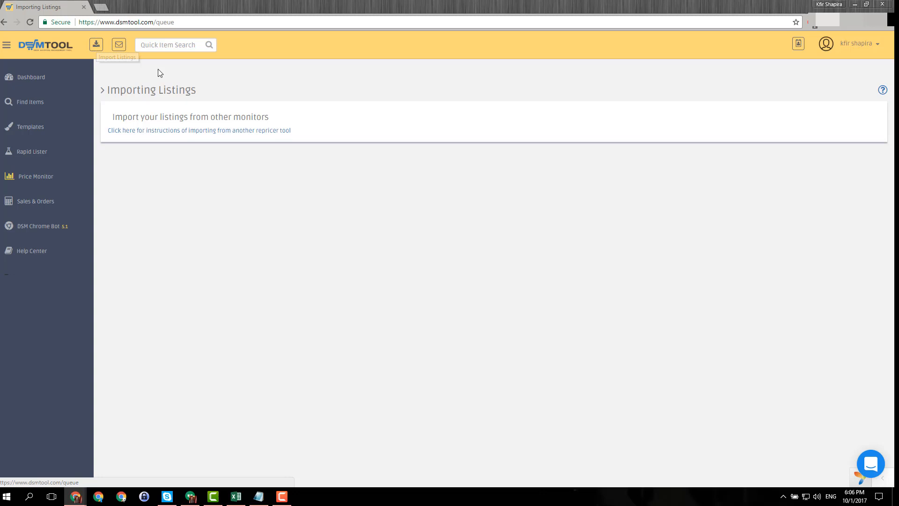
pyautogui.moveTo(97, 44)
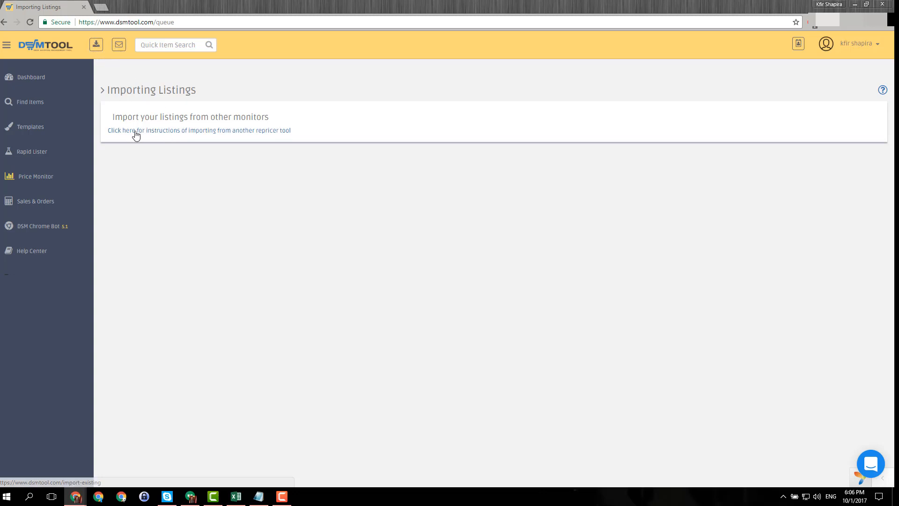
pyautogui.moveTo(142, 137)
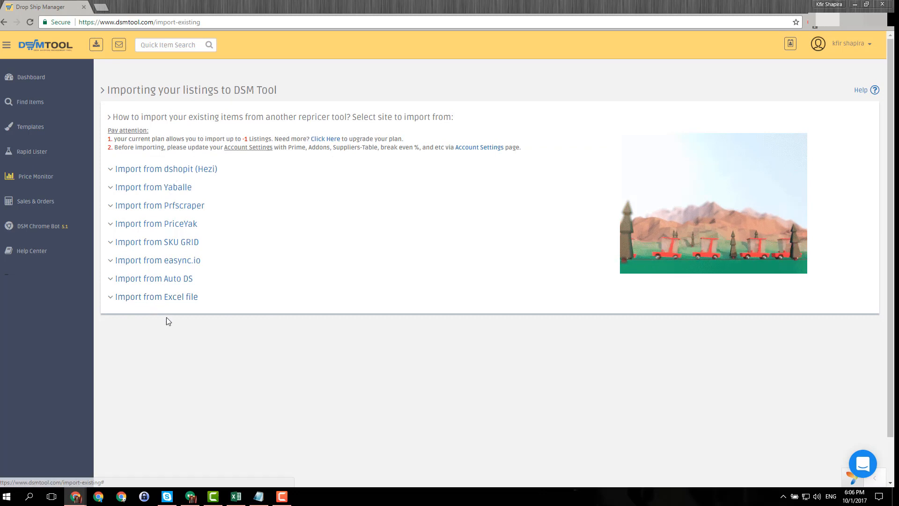
# - Expand the 'Import from easync.io' steps and turn on the browser's bookmarks bar
pyautogui.click(158, 260)
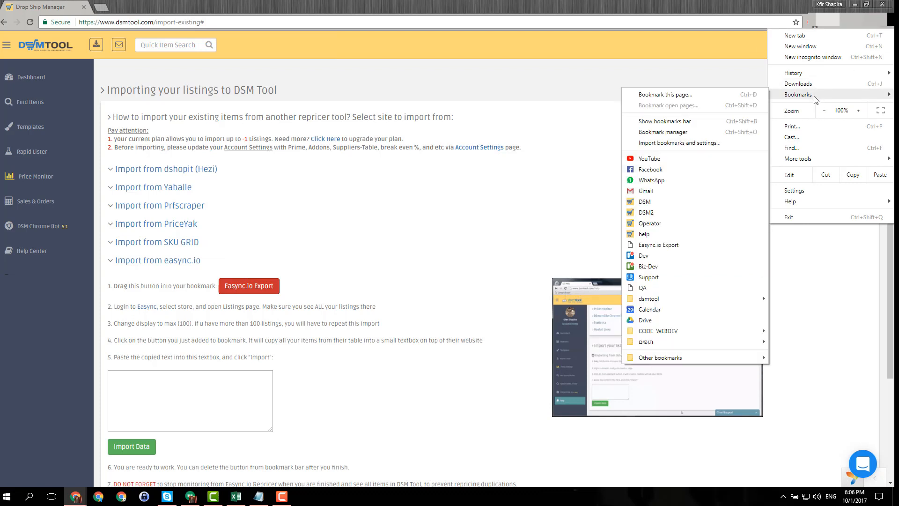
pyautogui.moveTo(664, 121)
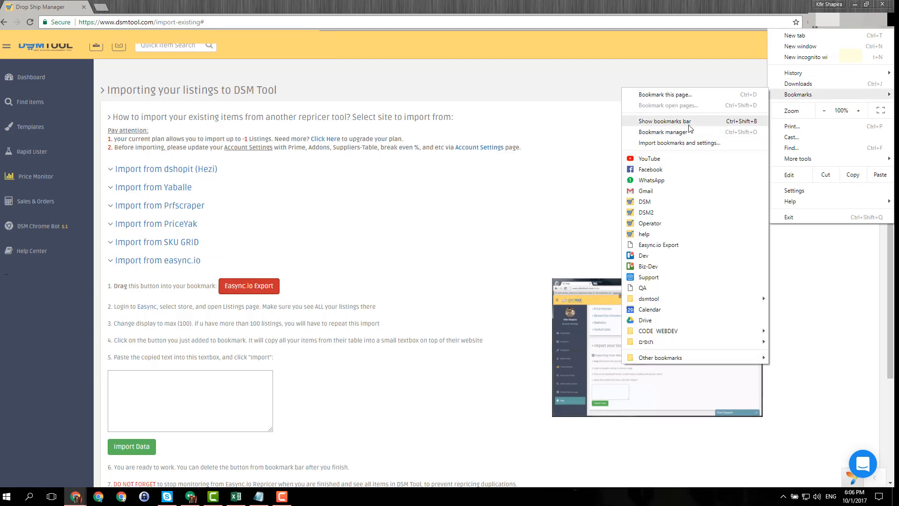
pyautogui.click(664, 120)
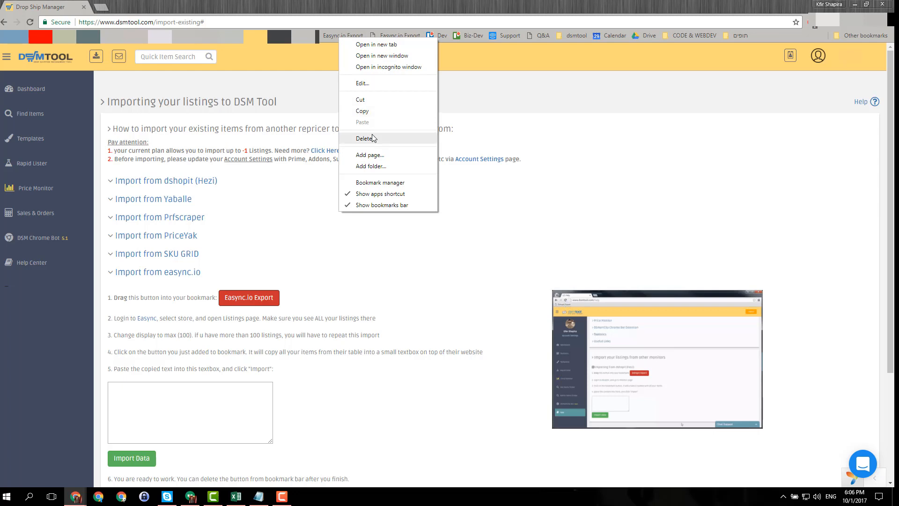
pyautogui.moveTo(343, 35)
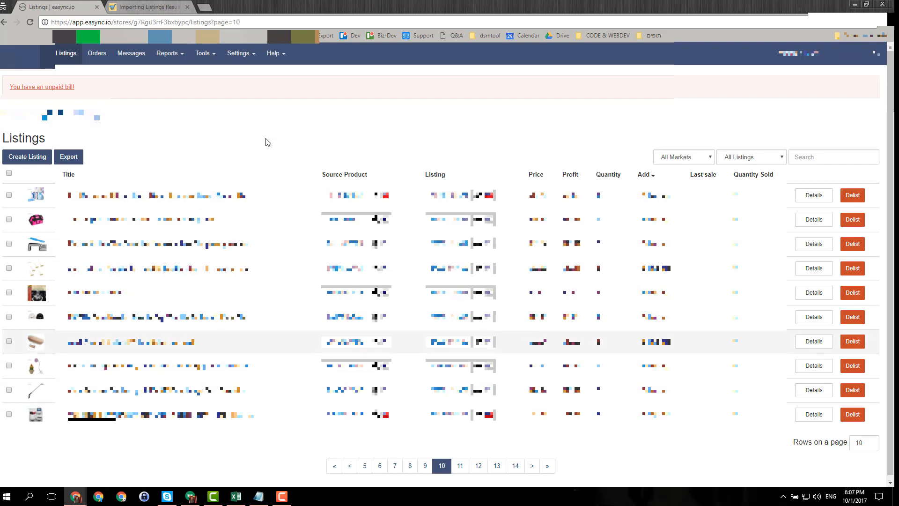
pyautogui.moveTo(411, 179)
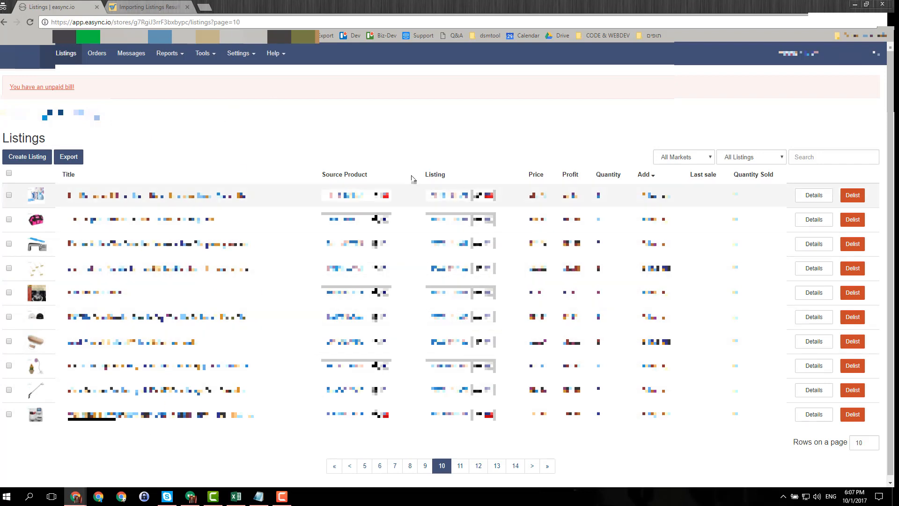
pyautogui.moveTo(456, 154)
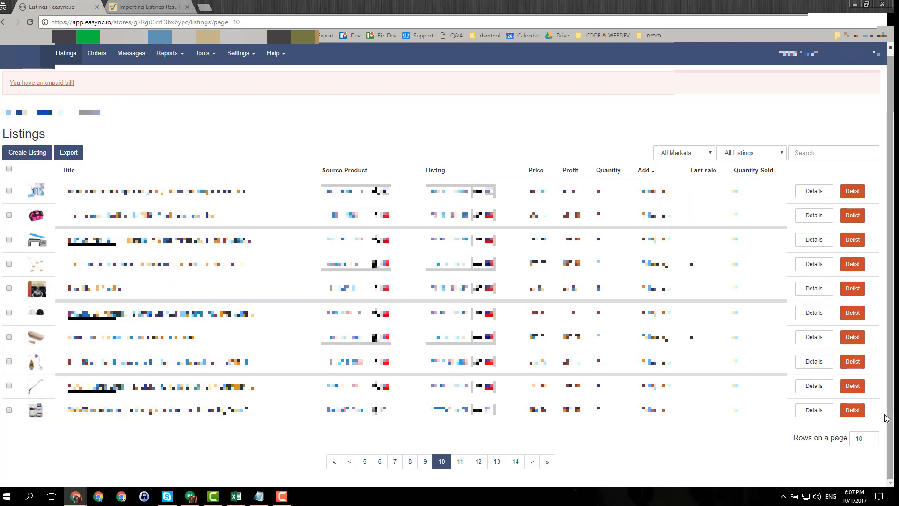
# - Set the rows shown per page on the Easync Listings page for export
pyautogui.click(863, 438)
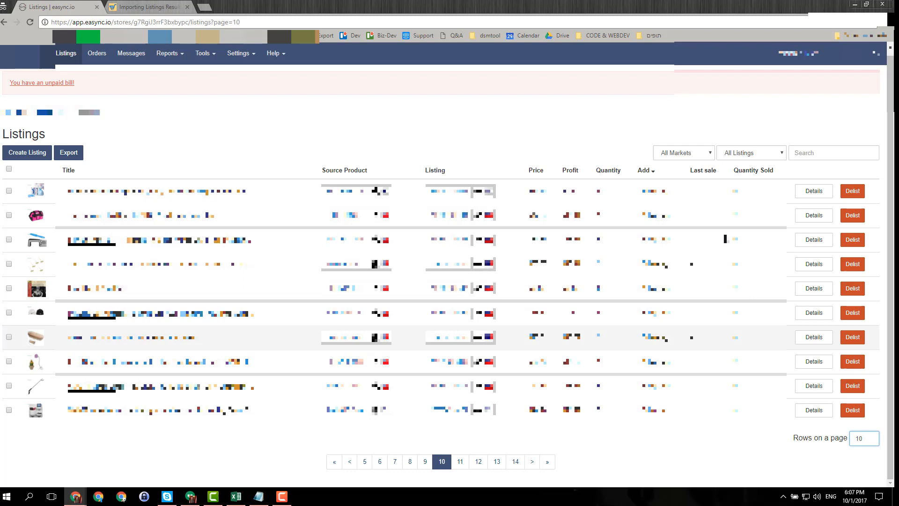
pyautogui.click(68, 152)
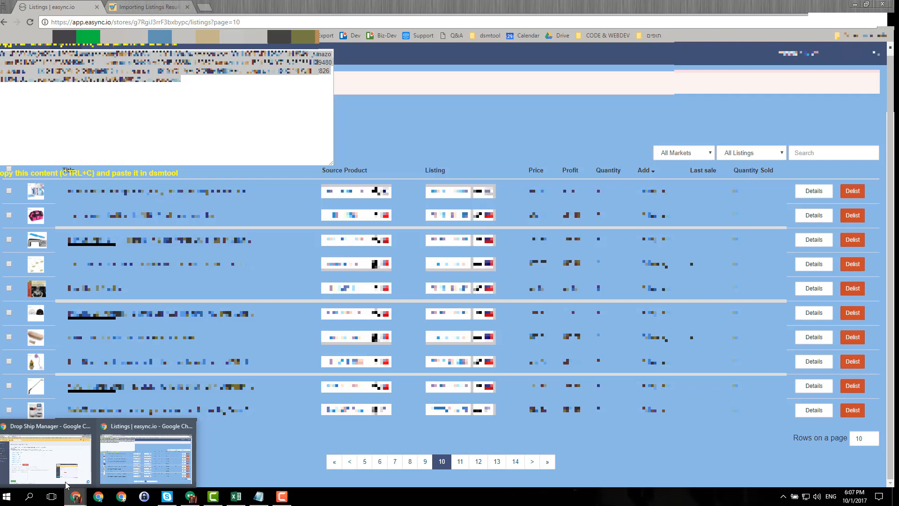
# - Import the pasted easync.io data and check the Status filter results, including VeRO errors
pyautogui.click(46, 455)
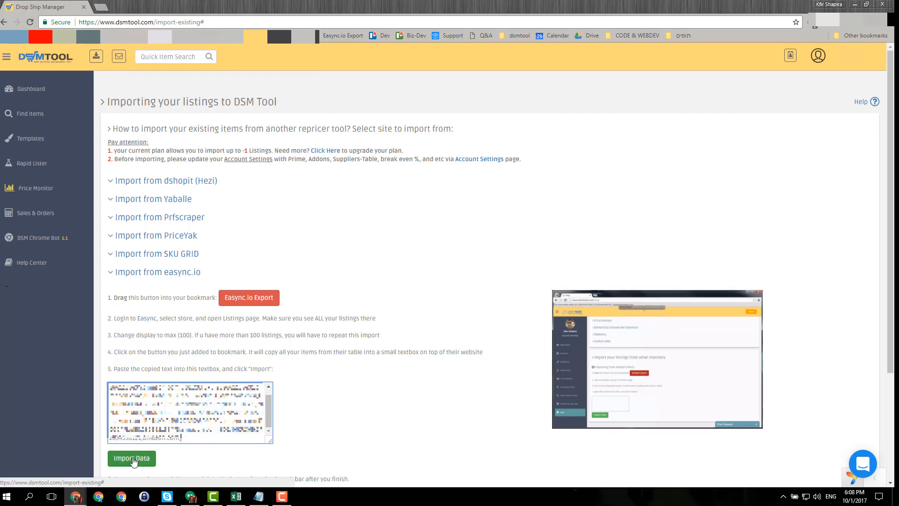
pyautogui.moveTo(76, 496)
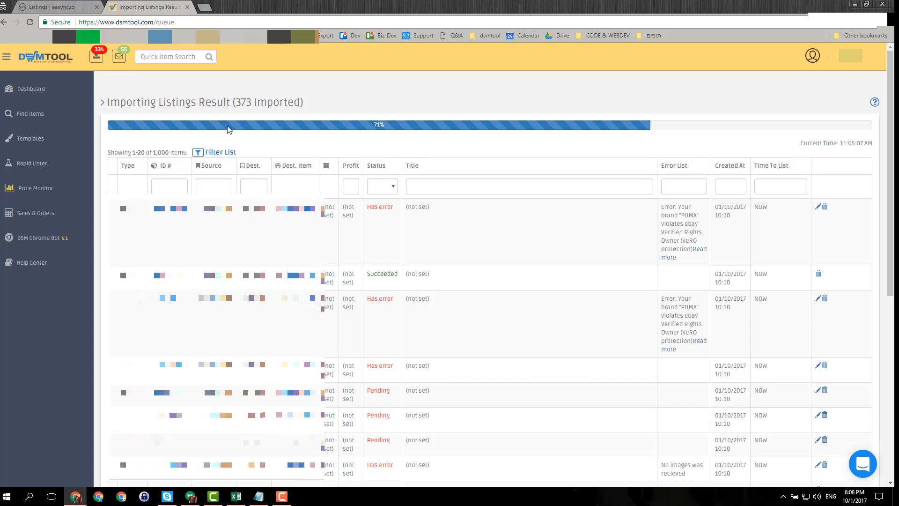
pyautogui.moveTo(383, 197)
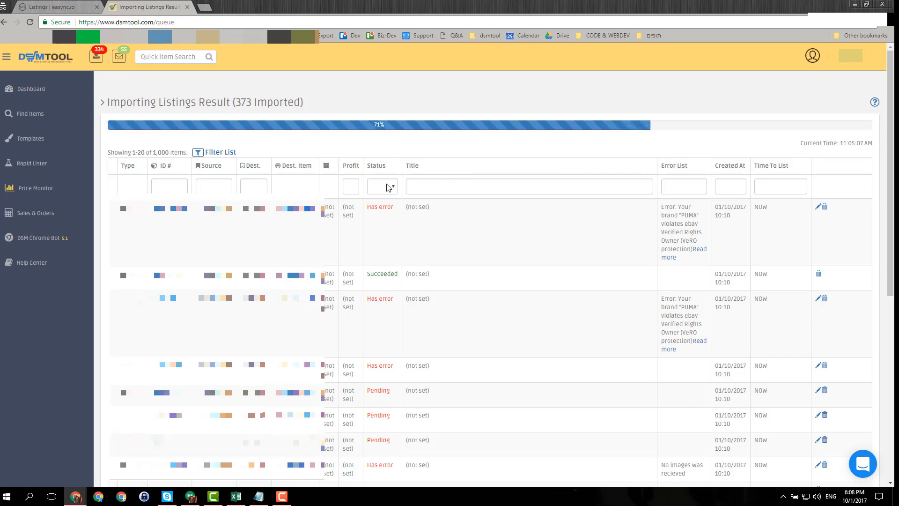
pyautogui.click(382, 186)
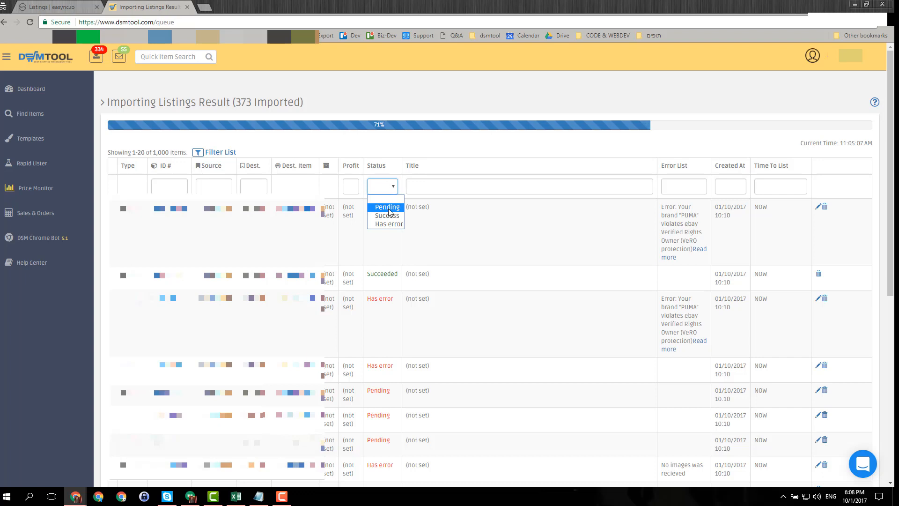
pyautogui.moveTo(387, 215)
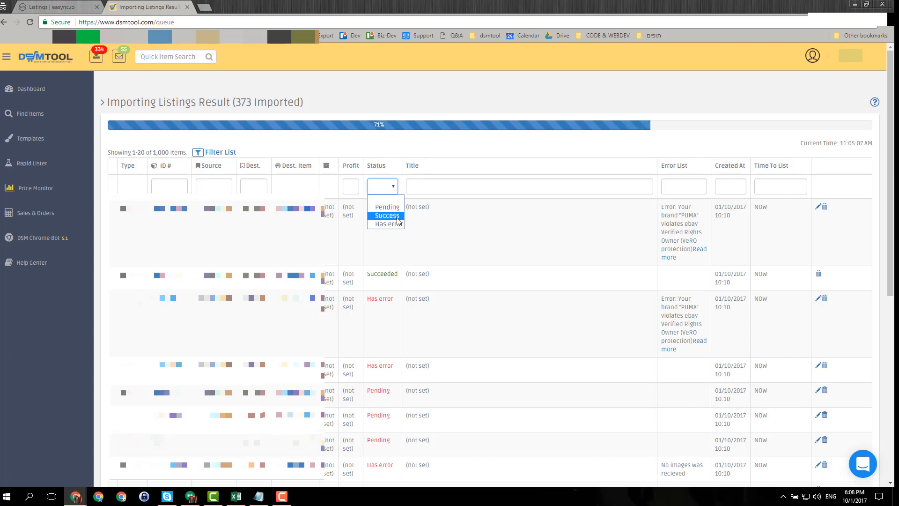
pyautogui.moveTo(387, 224)
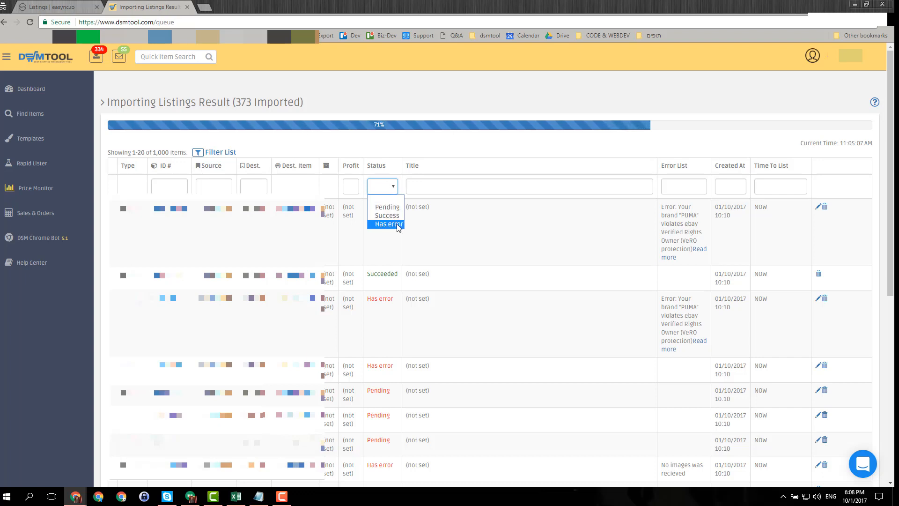
pyautogui.click(386, 224)
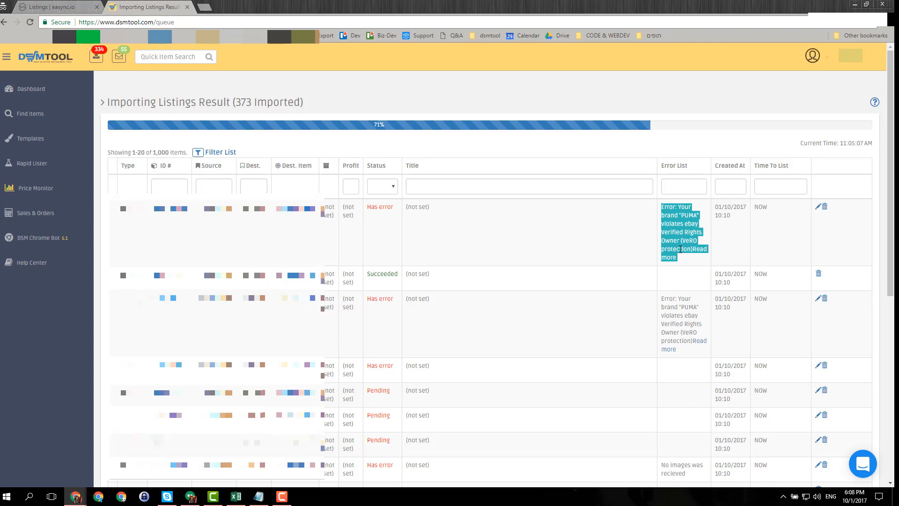
pyautogui.moveTo(686, 248)
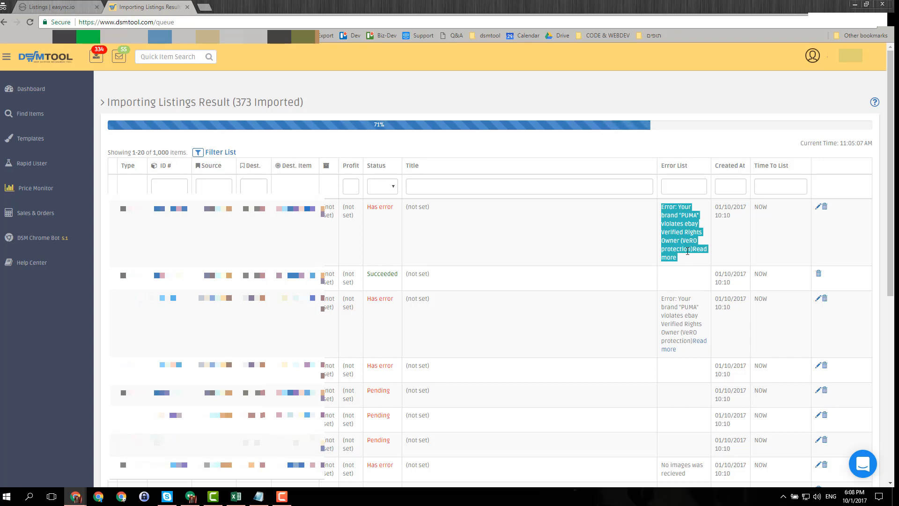
pyautogui.click(626, 236)
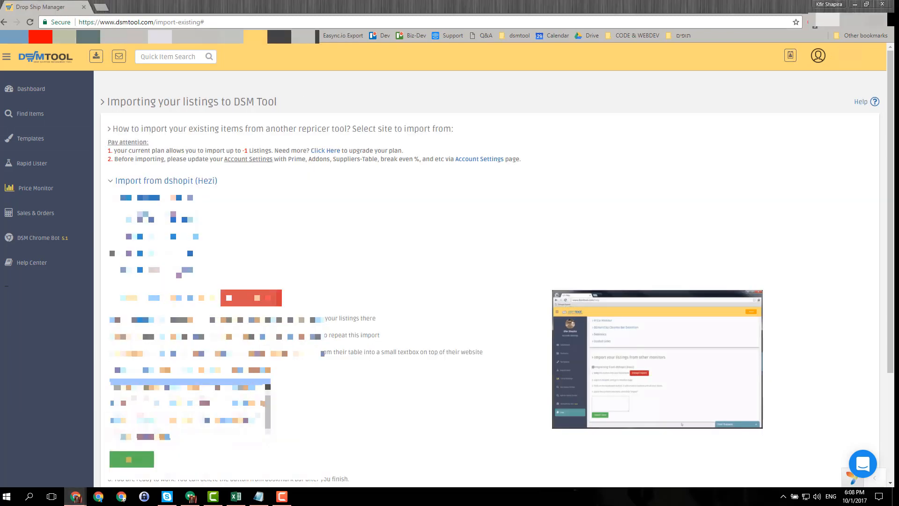
# - Scroll to 'Import from Excel file' and bring up the DSM IMPORT workbook
pyautogui.scroll(-3)
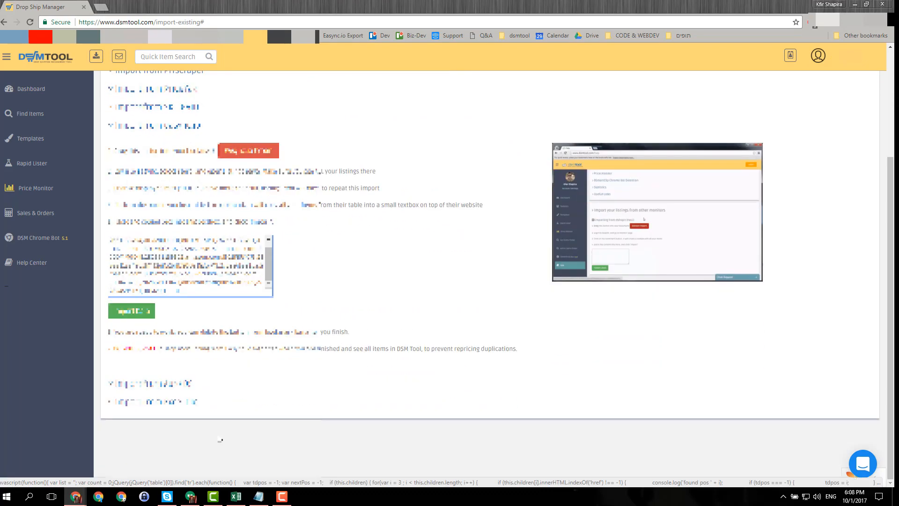
pyautogui.scroll(-3)
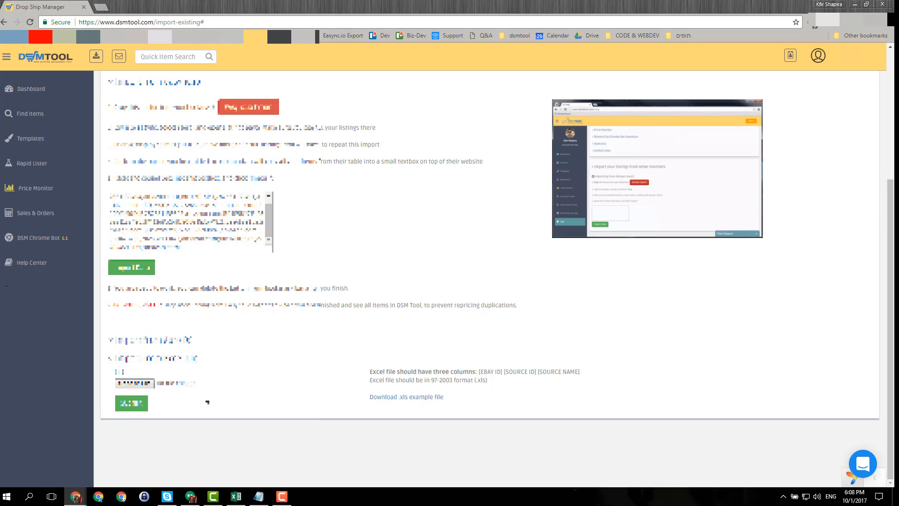
pyautogui.moveTo(236, 496)
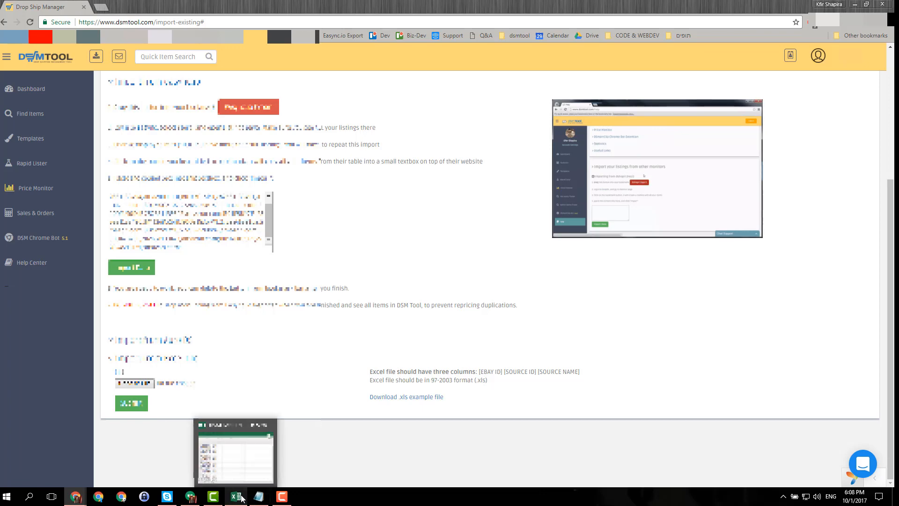
pyautogui.click(235, 451)
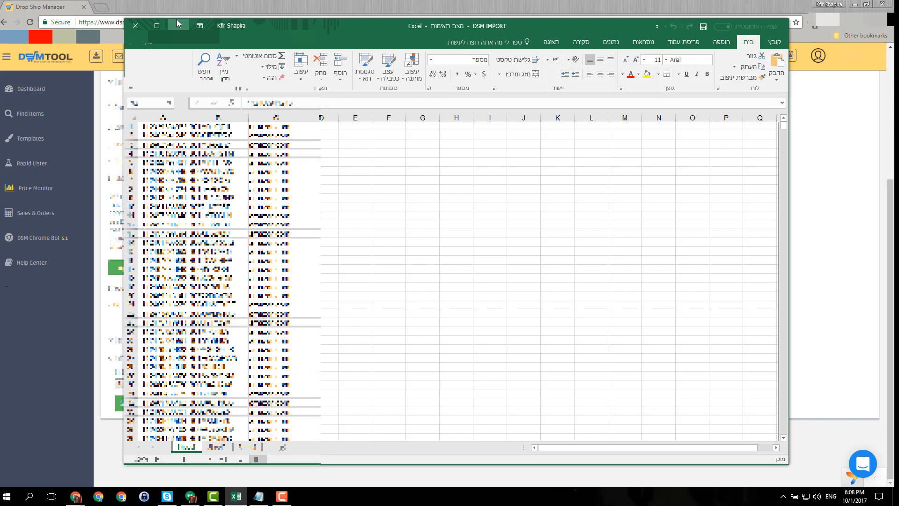
# - Show the DSM IMPORT workbook and select its third column of listing data
pyautogui.click(135, 26)
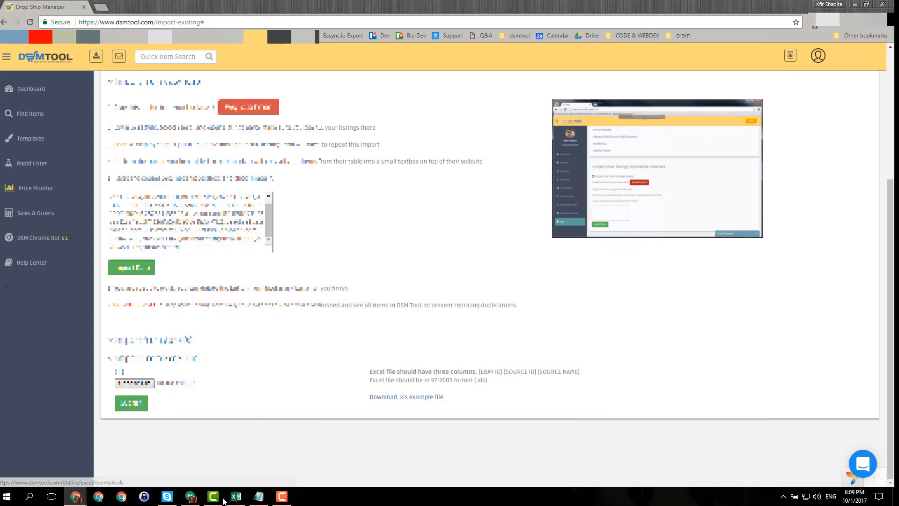
pyautogui.click(235, 496)
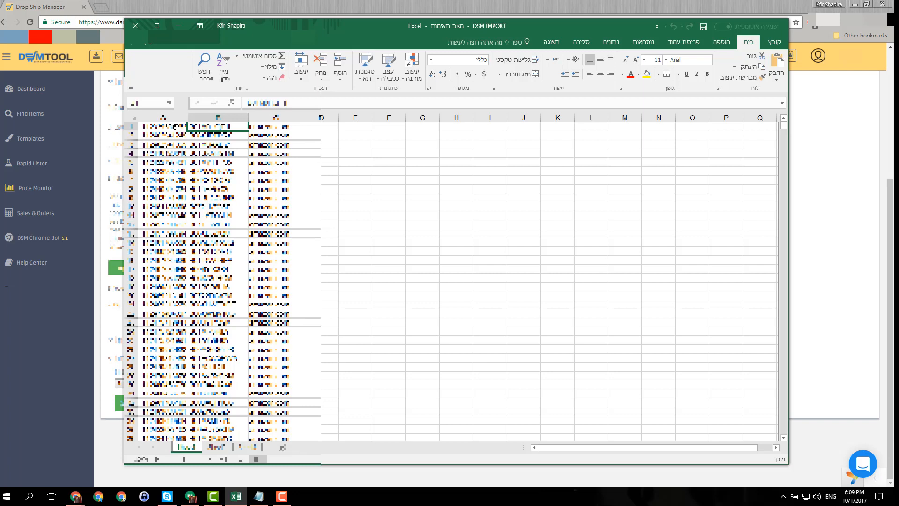
pyautogui.click(276, 126)
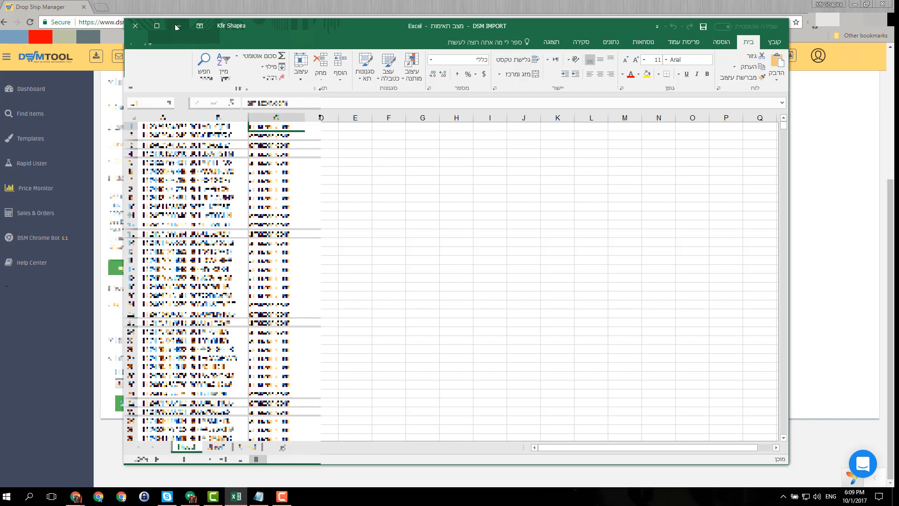
# - Minimize the workbook to return to DSM Tool's Excel import section
pyautogui.click(134, 26)
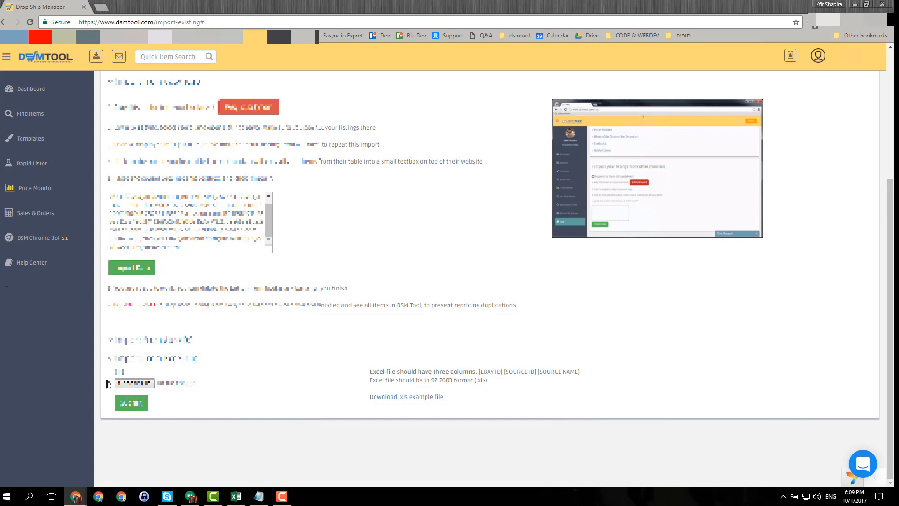
pyautogui.moveTo(96, 56)
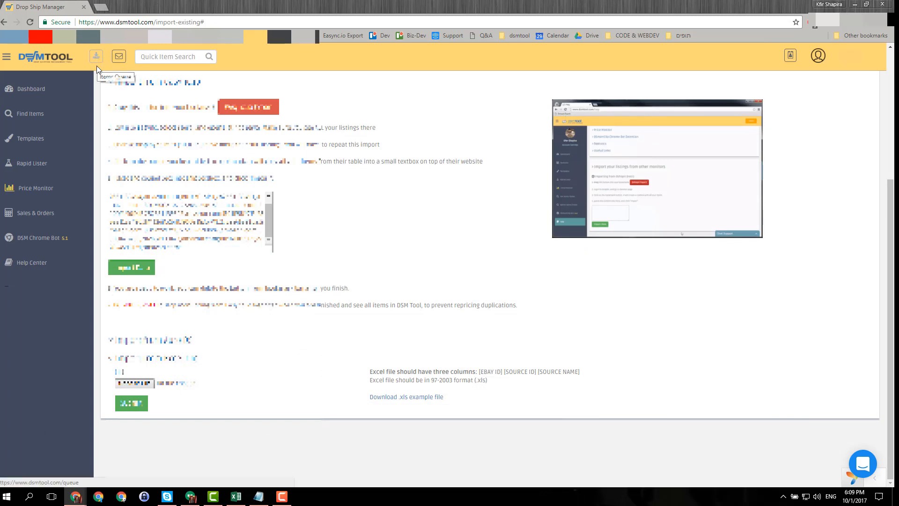
pyautogui.moveTo(108, 51)
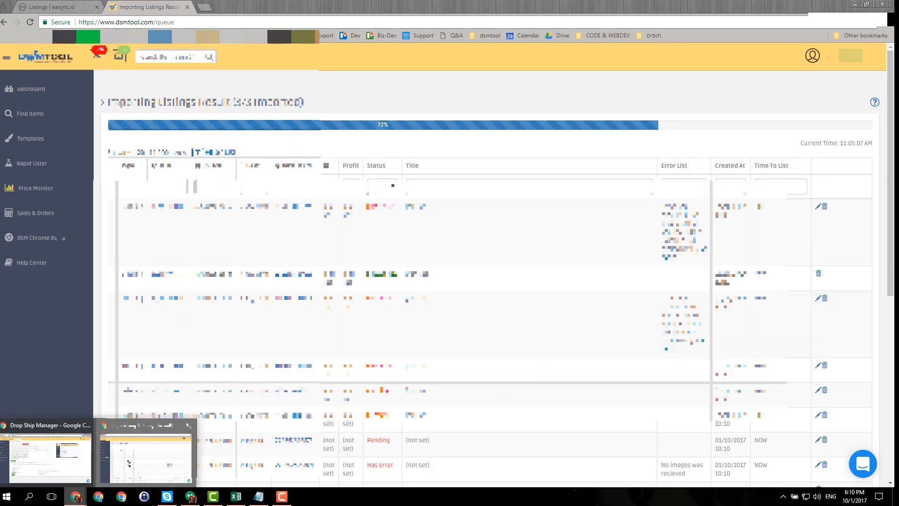
# - Copy page 10's export data into Notepad, then load page 11's export data
pyautogui.click(54, 7)
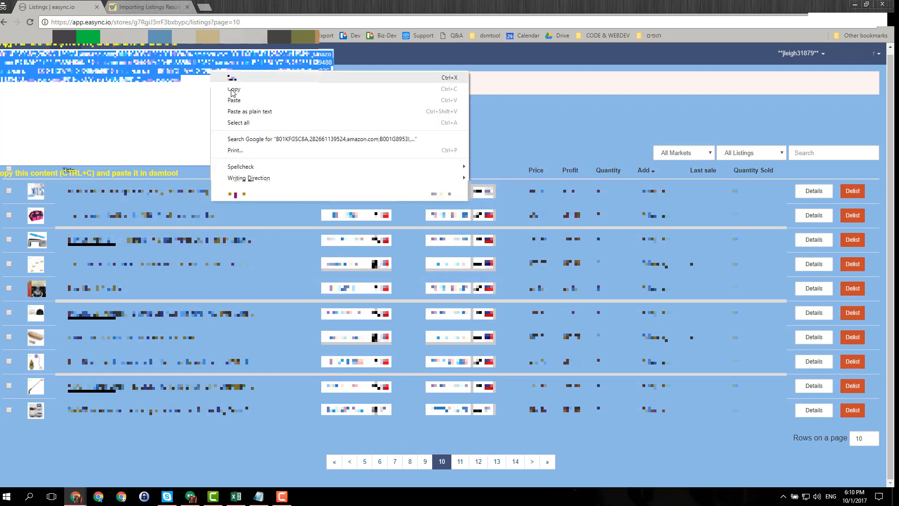
pyautogui.click(259, 495)
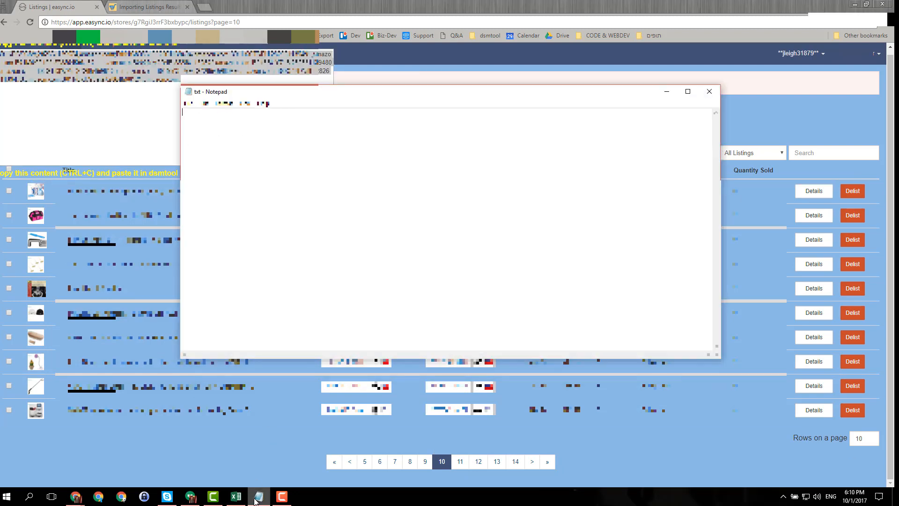
pyautogui.press('ctrl+v')
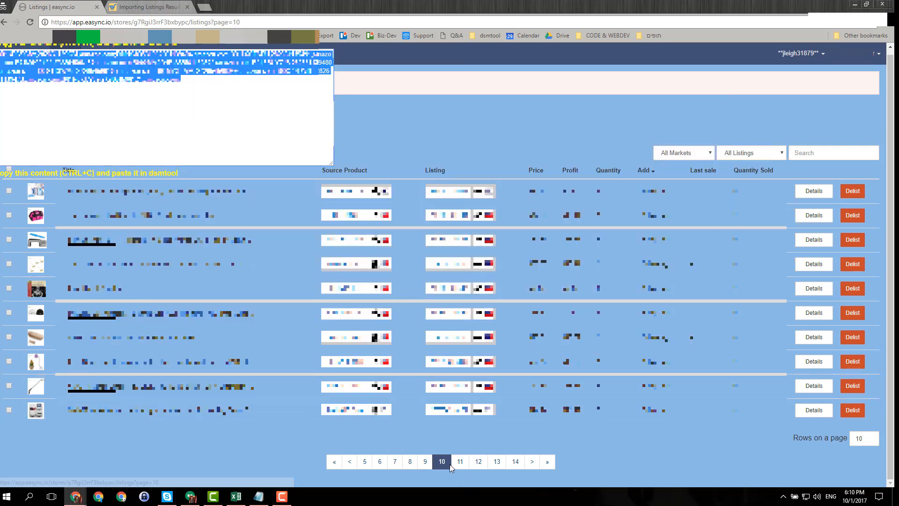
pyautogui.click(460, 462)
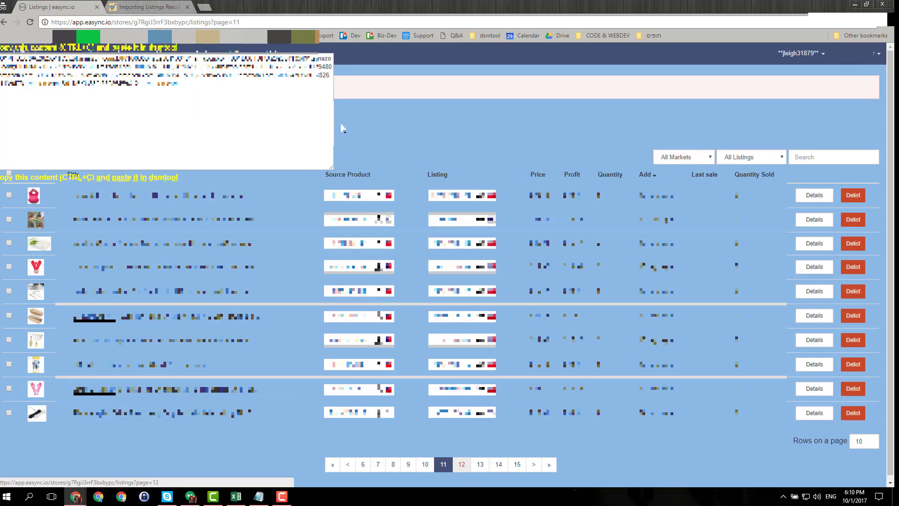
pyautogui.moveTo(325, 35)
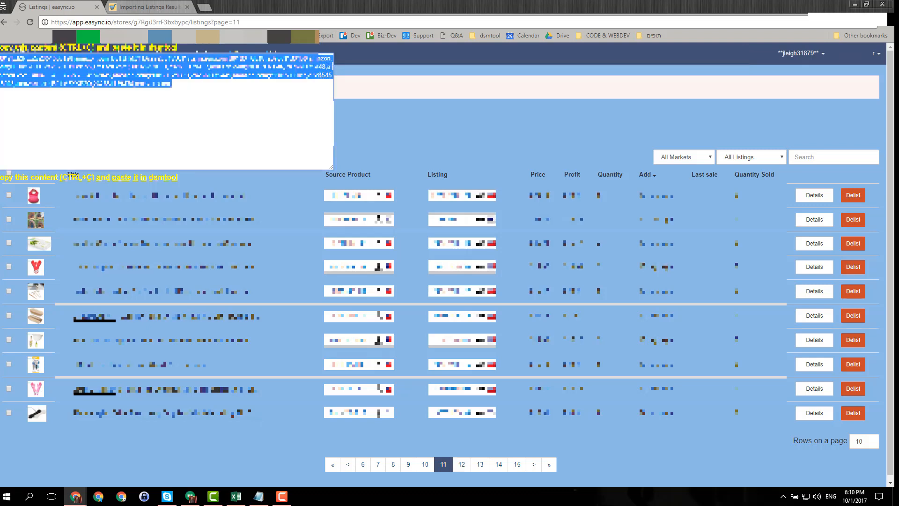
pyautogui.press('alt+tab')
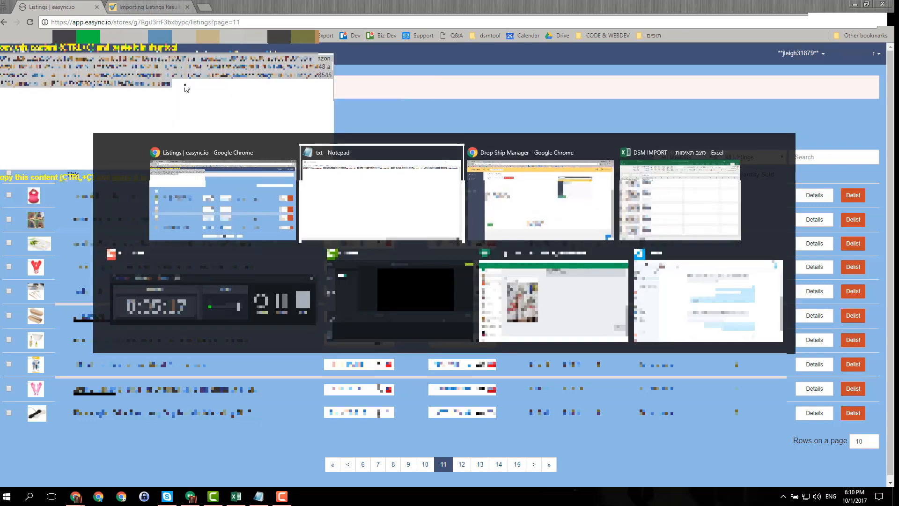
# - Paste the copied listing data into DSM Tool's easync.io import textbox
pyautogui.click(381, 195)
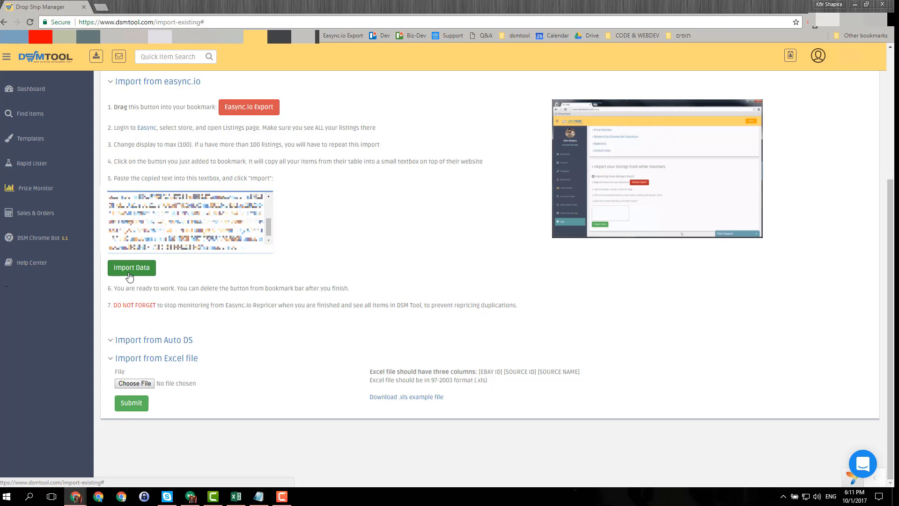
pyautogui.moveTo(631, 334)
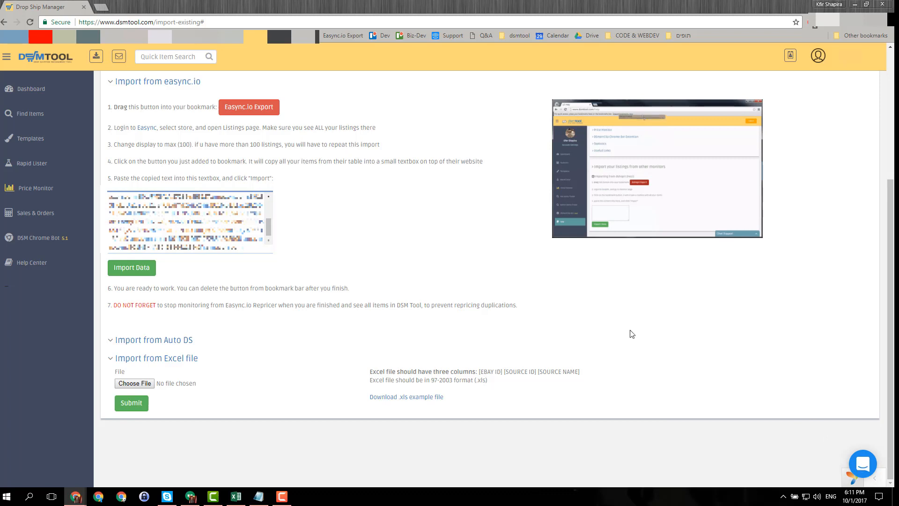
pyautogui.moveTo(834, 86)
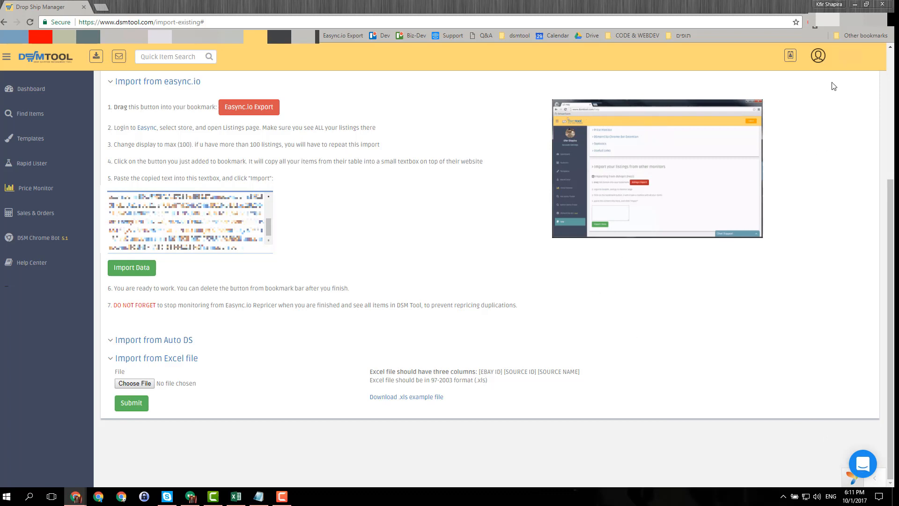
# - Go to the Lister tab of the account settings via the profile menu
pyautogui.click(817, 56)
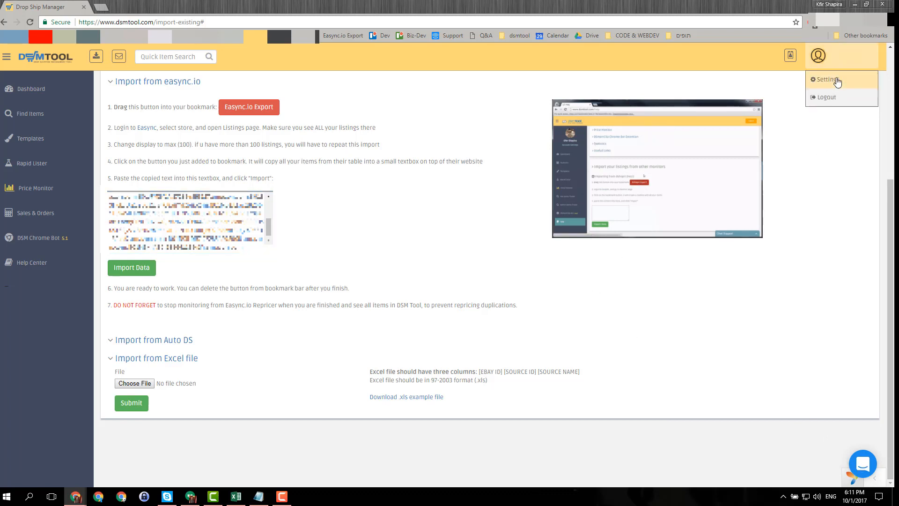
pyautogui.click(826, 79)
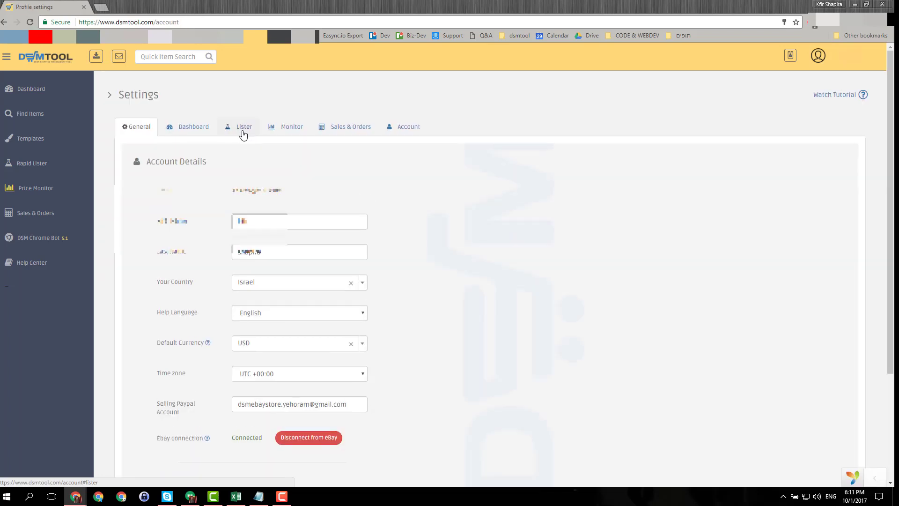
pyautogui.click(243, 126)
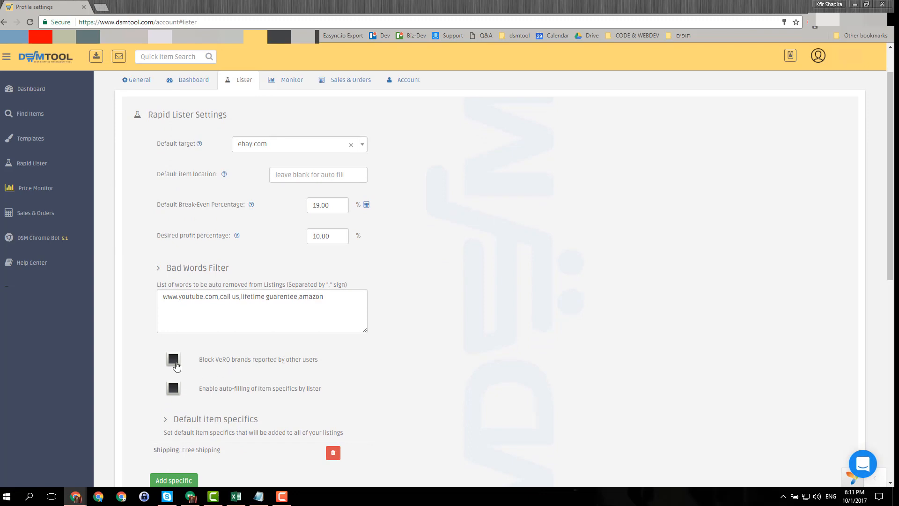
# - Enable 'Block VeRO brands reported by other users' and reload Settings to confirm it saved
pyautogui.click(173, 360)
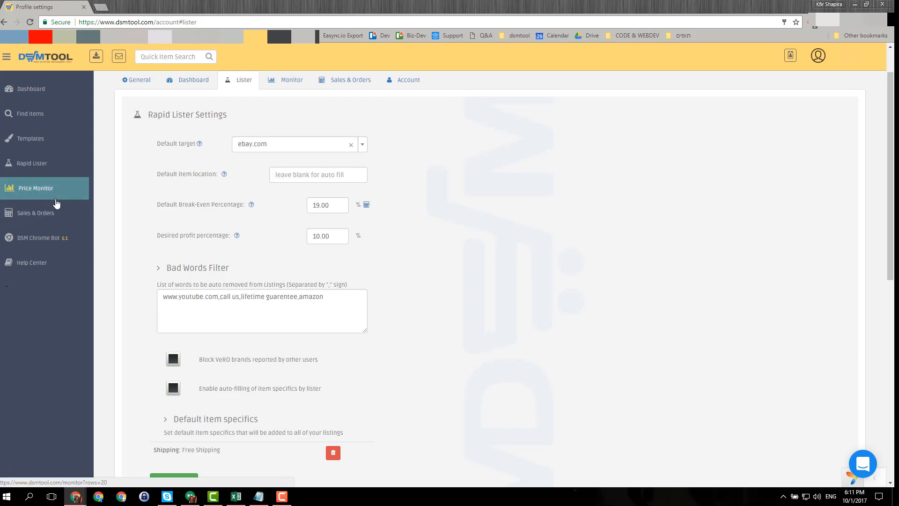
pyautogui.click(173, 359)
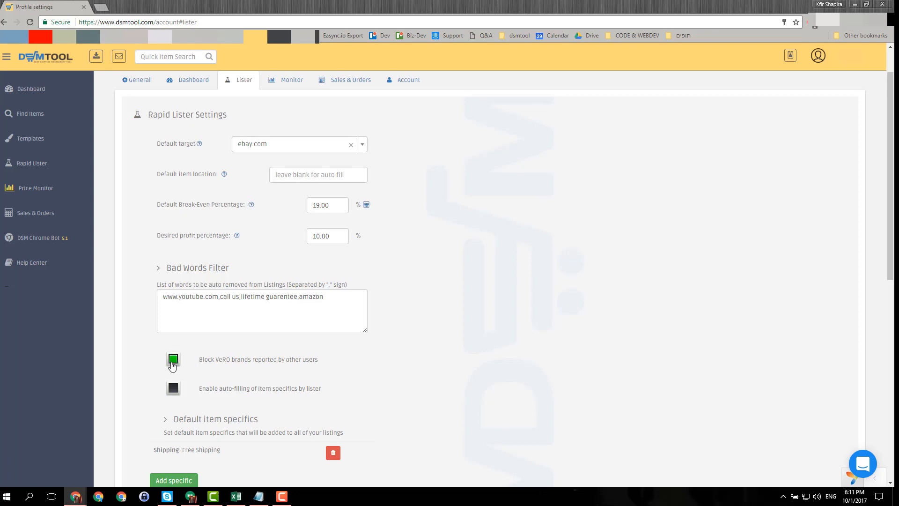
pyautogui.click(173, 359)
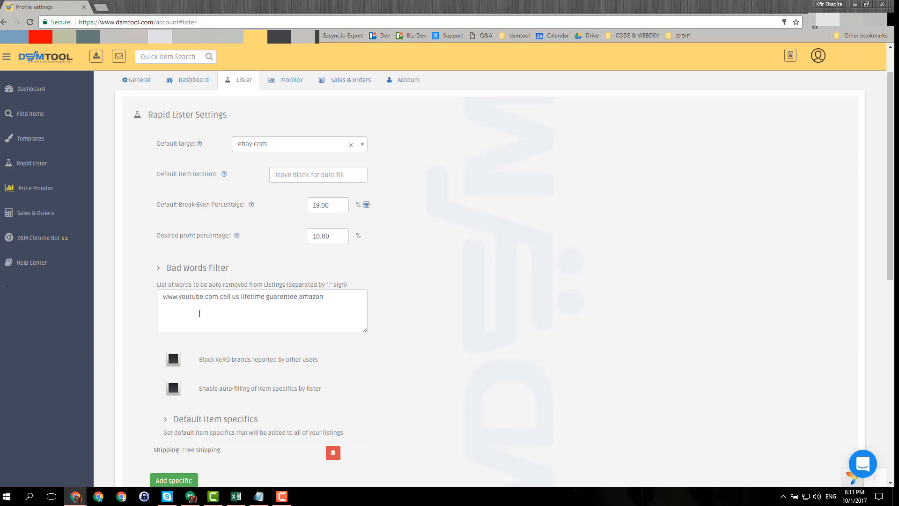
pyautogui.click(817, 56)
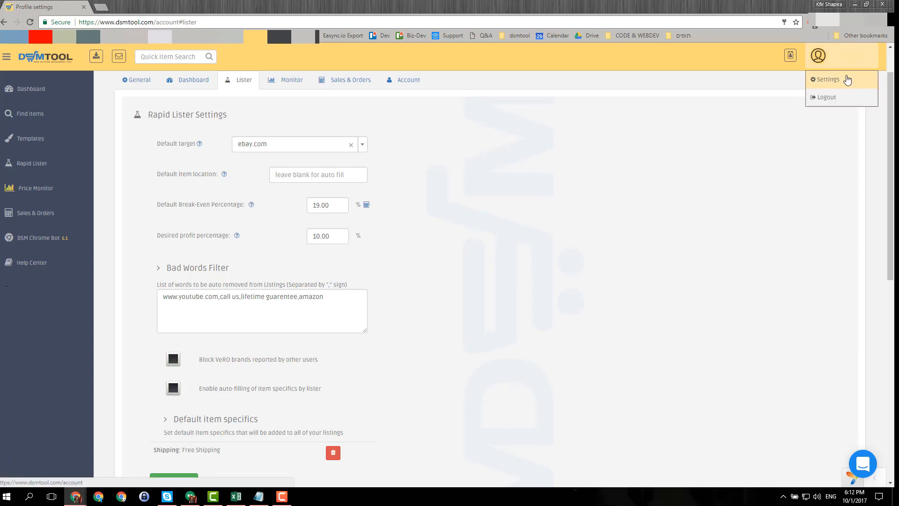
pyautogui.click(485, 262)
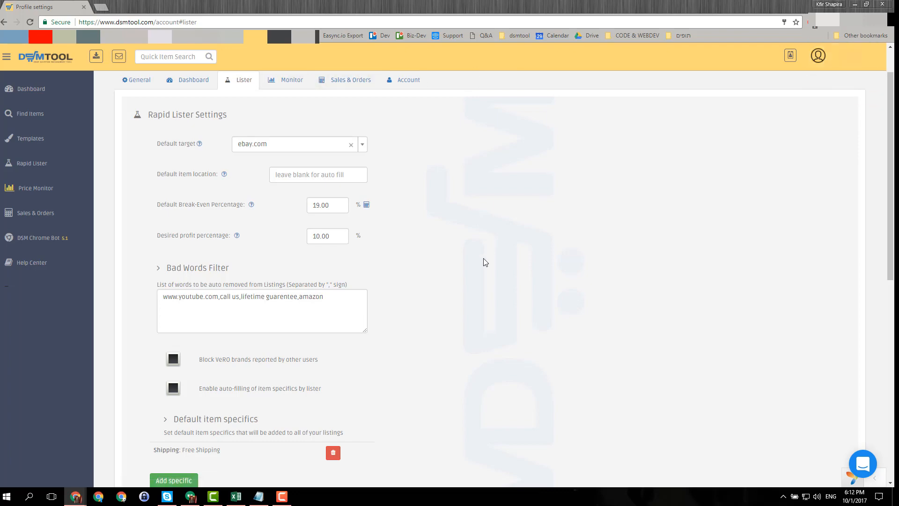
pyautogui.scroll(-3)
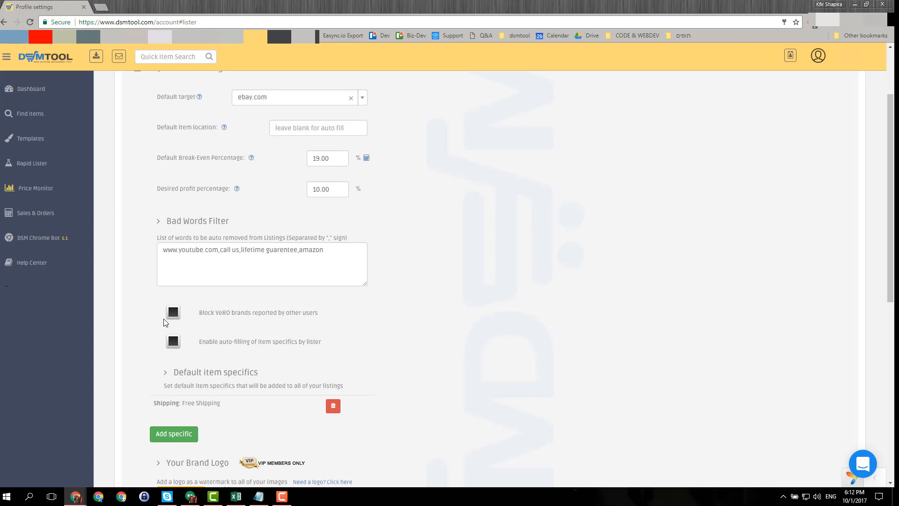
pyautogui.moveTo(36, 187)
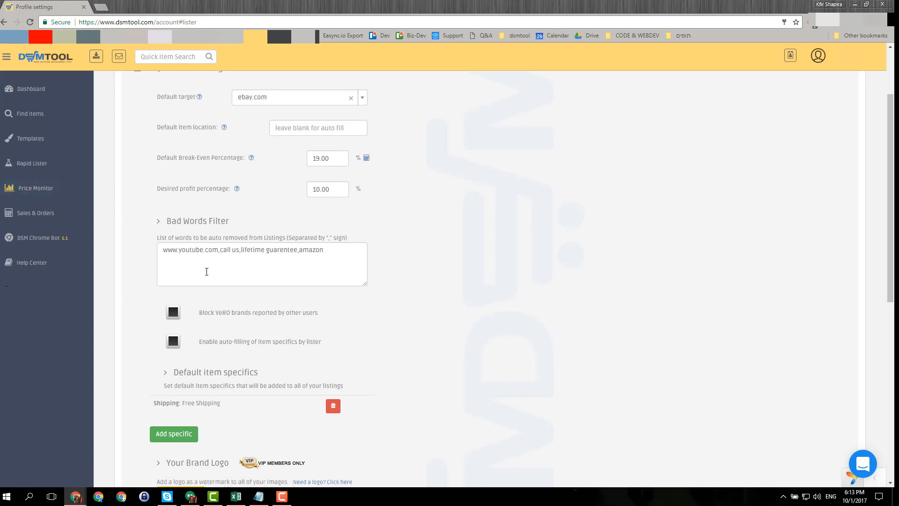
pyautogui.moveTo(36, 187)
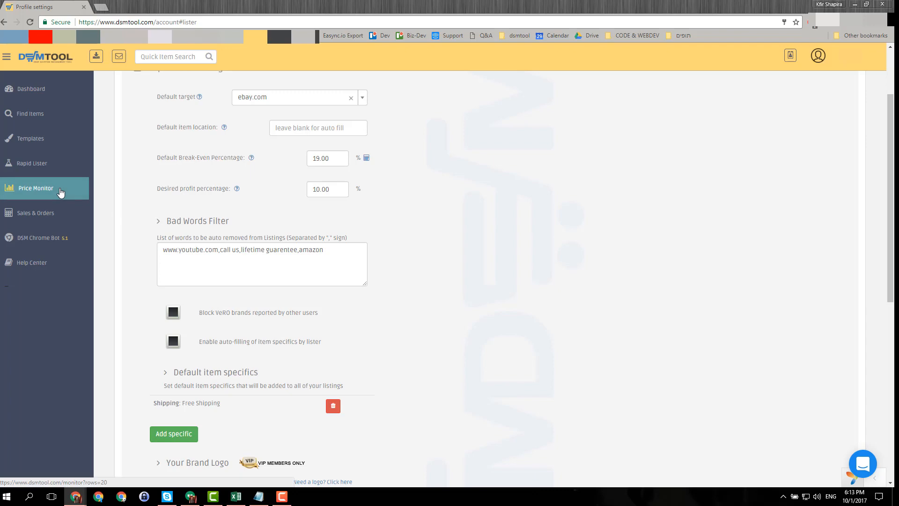
# - Bring up the Price Monitor page from the left sidebar, showing monitored listings and days tracked
pyautogui.click(36, 188)
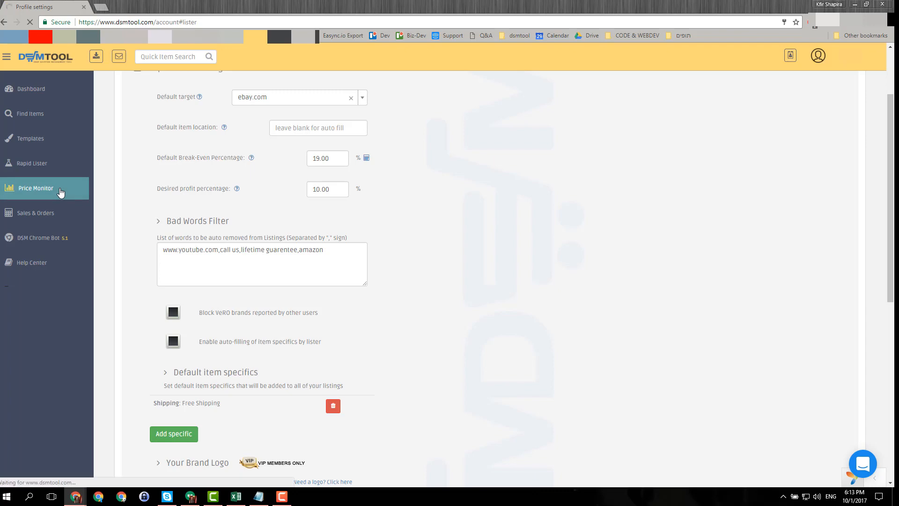
pyautogui.click(36, 189)
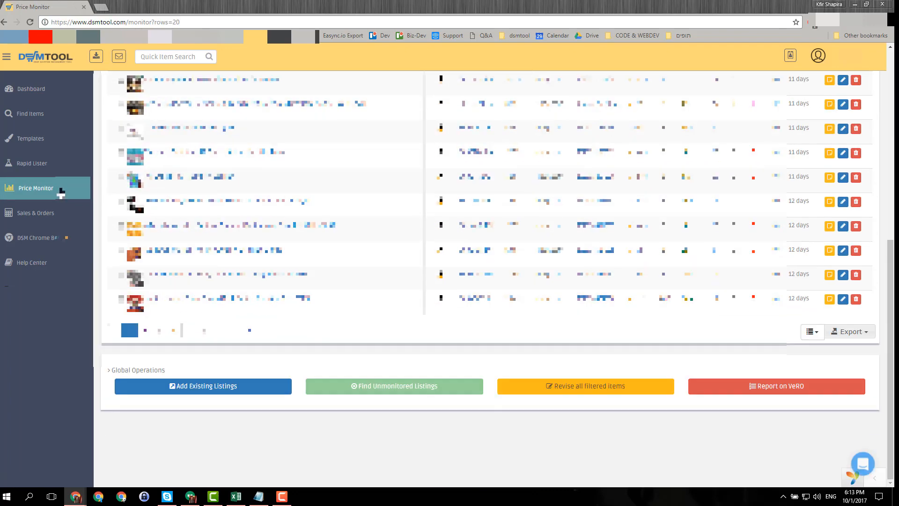
pyautogui.moveTo(393, 386)
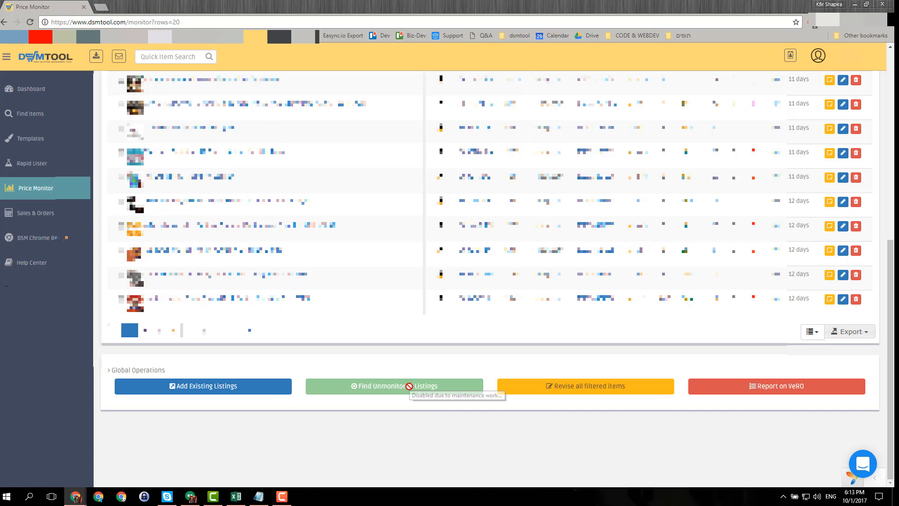
pyautogui.moveTo(453, 385)
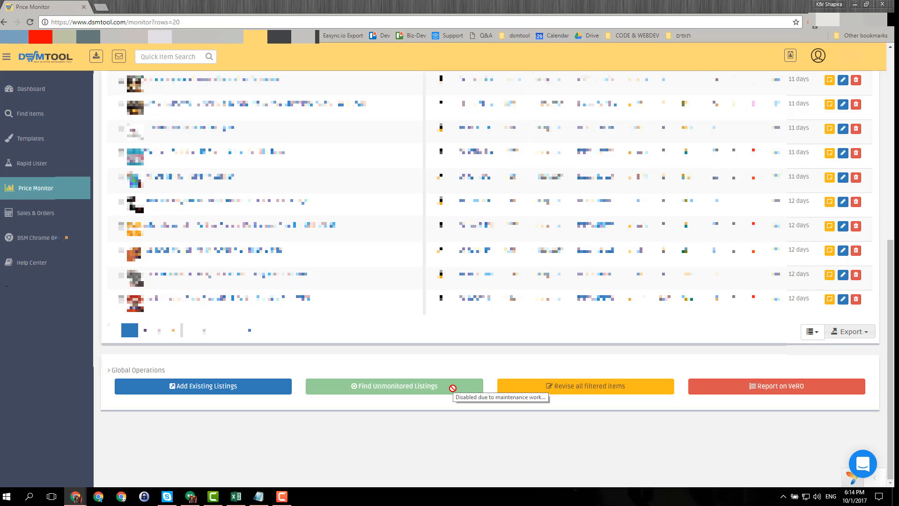
pyautogui.moveTo(13, 368)
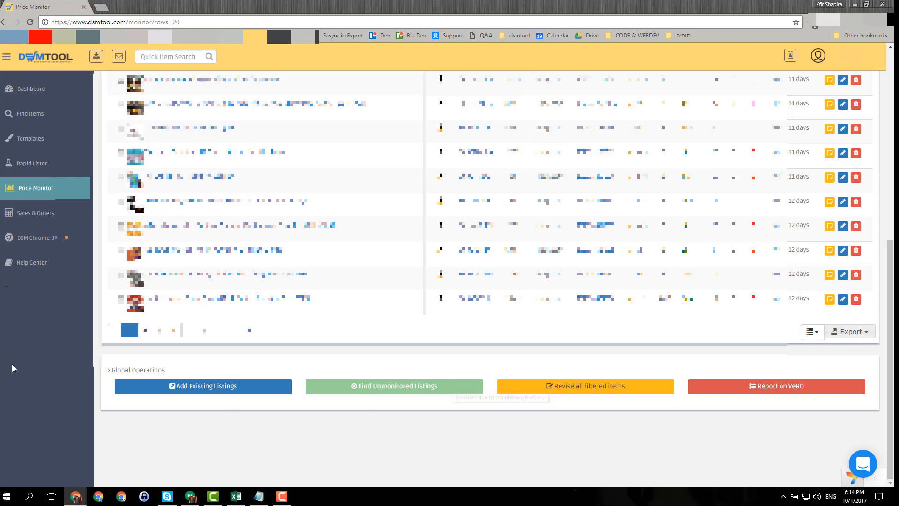